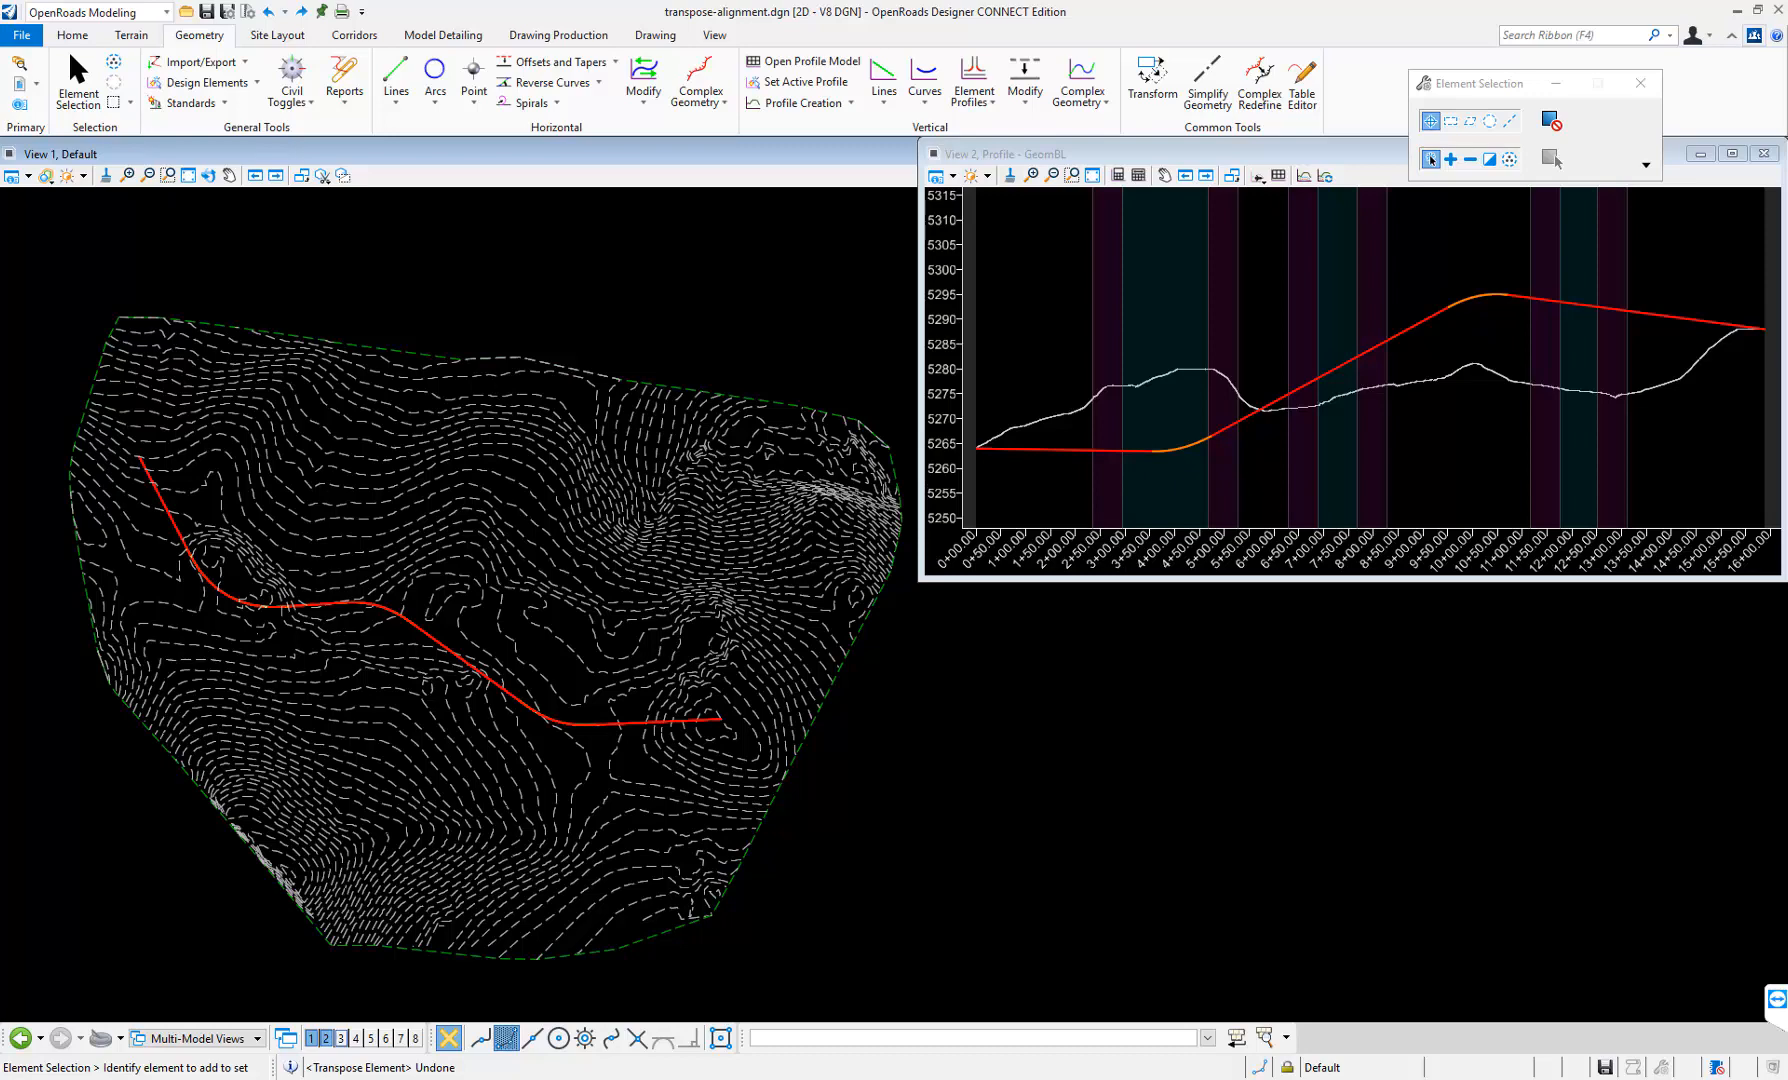
mouse_move(1050, 670)
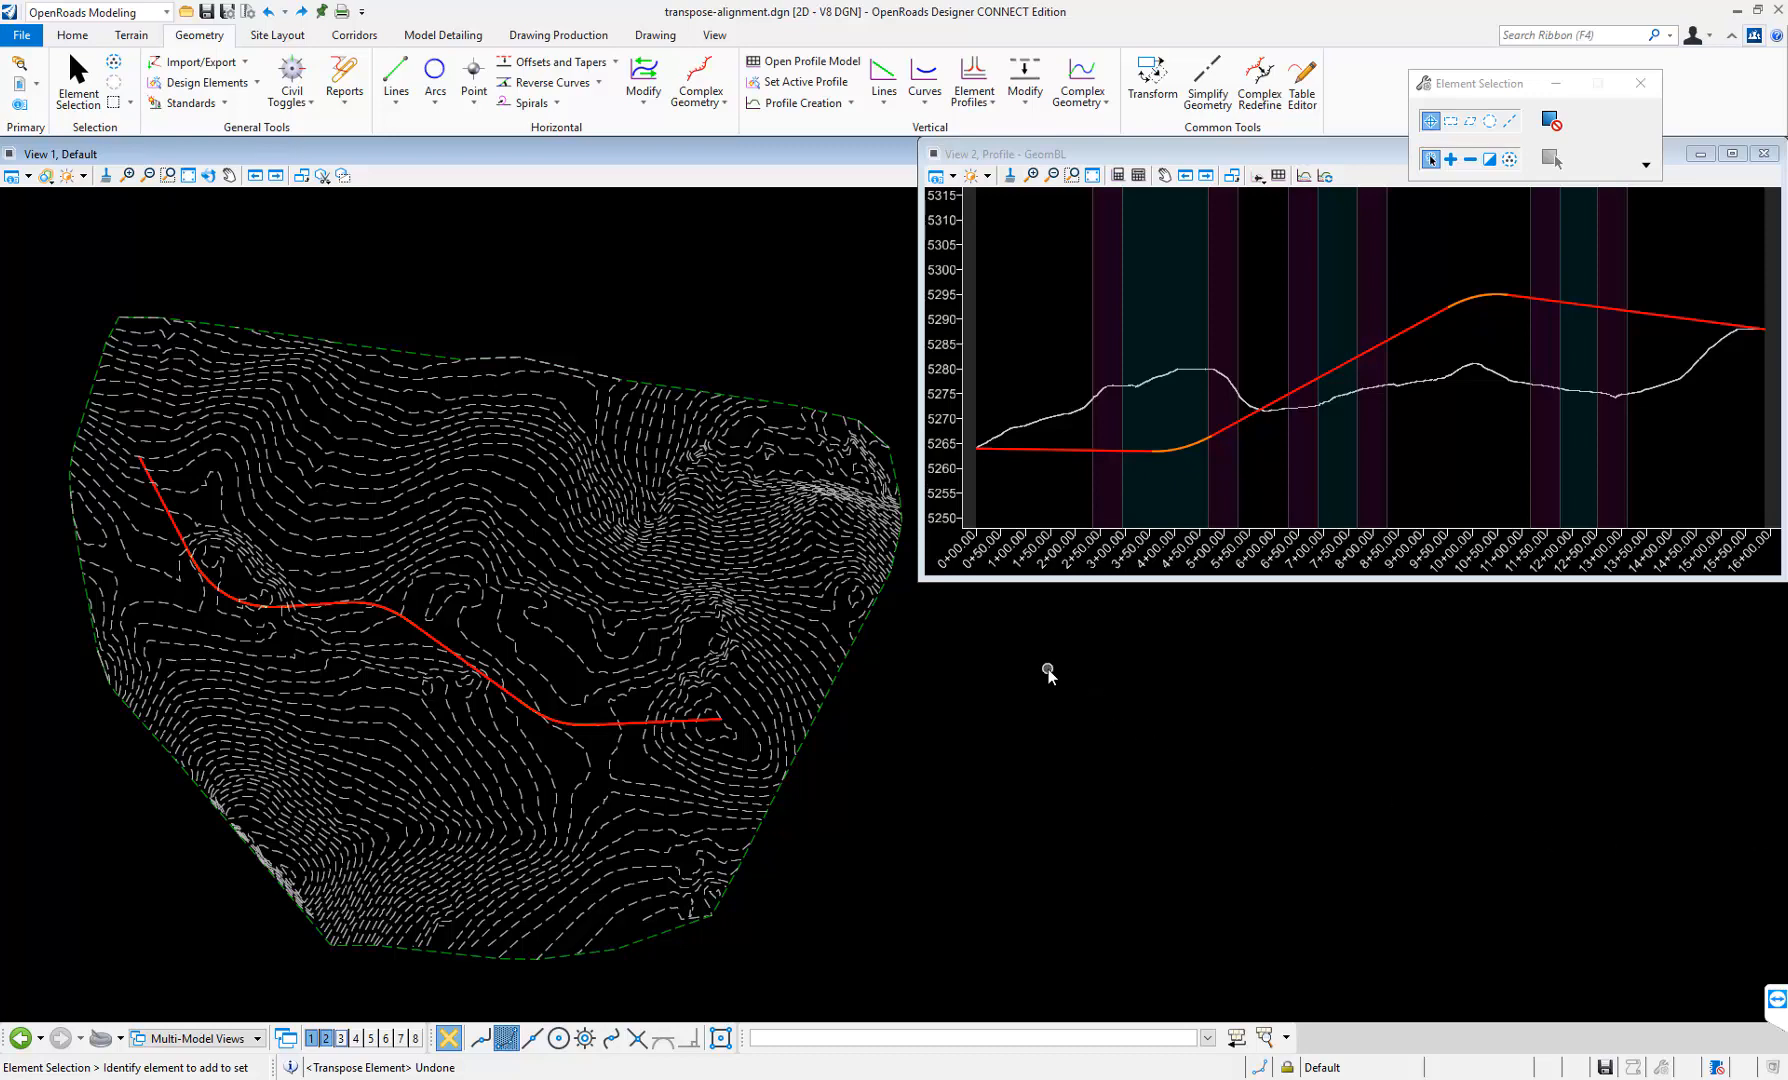
mouse_move(262, 250)
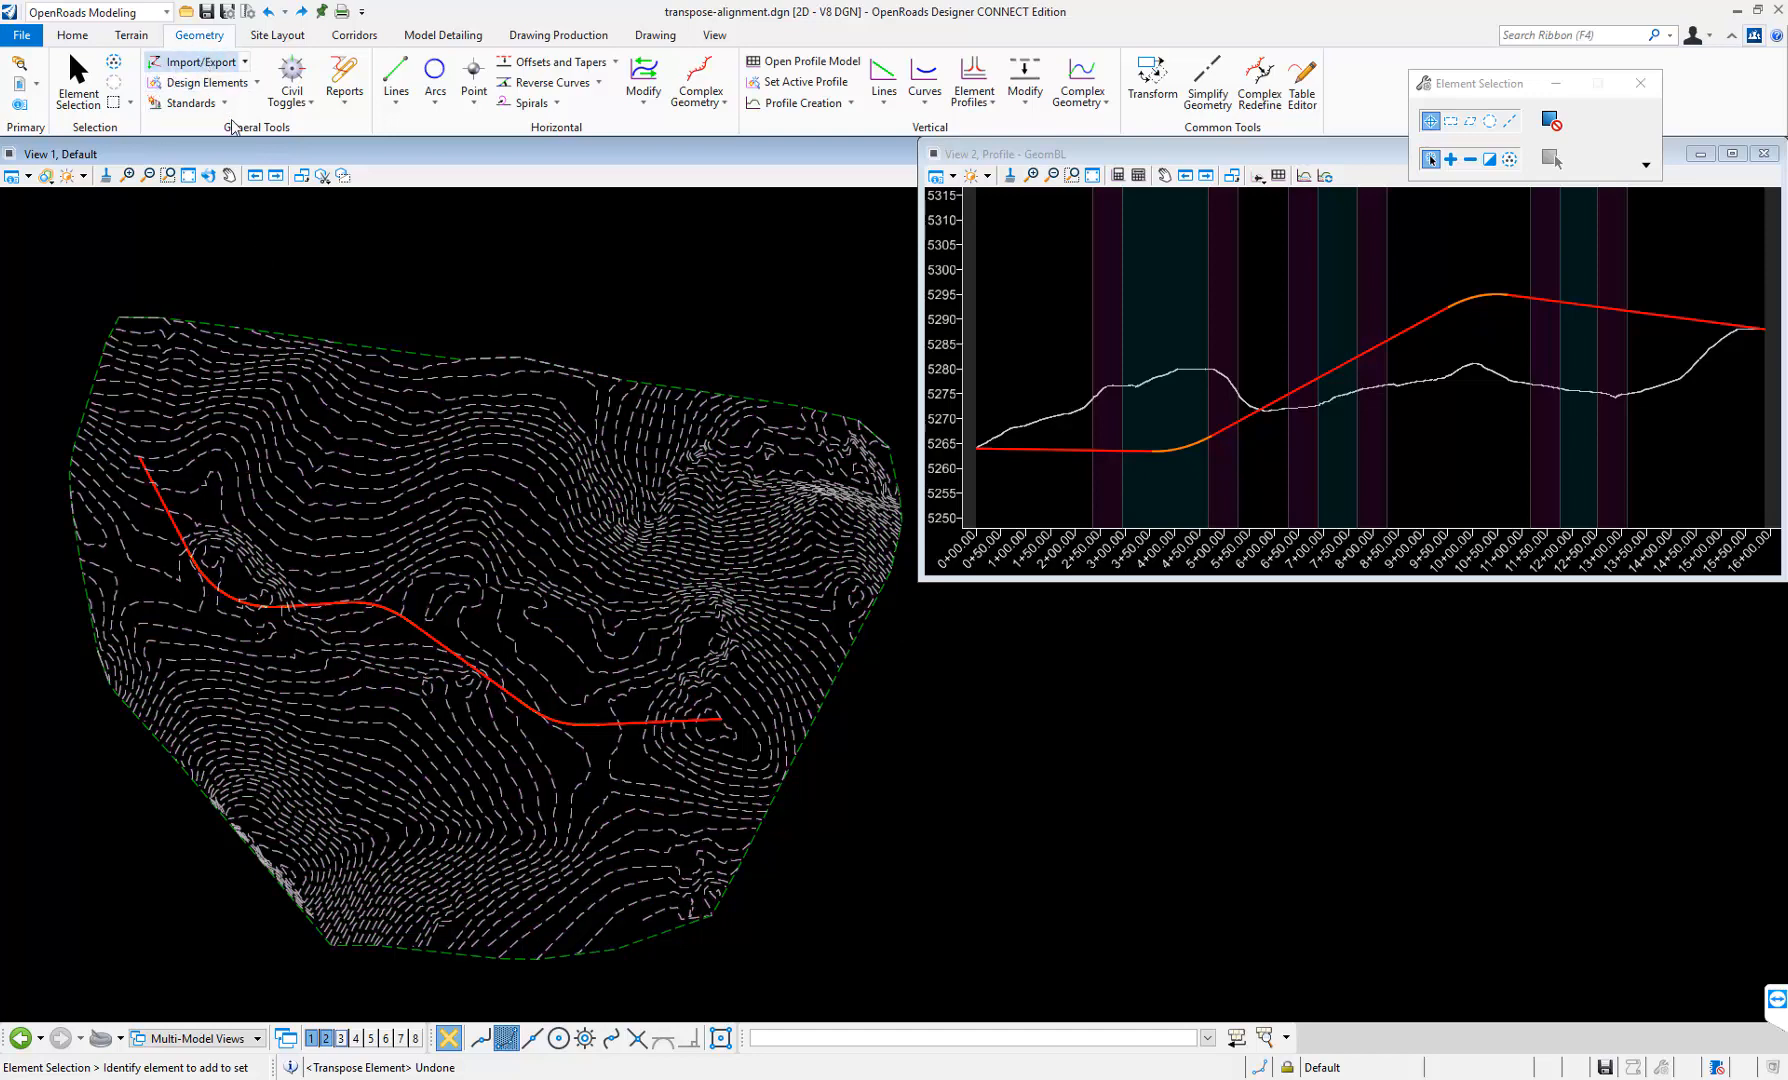
- Show the Horizontal group's Modify commands, including Transpose Element
click(642, 80)
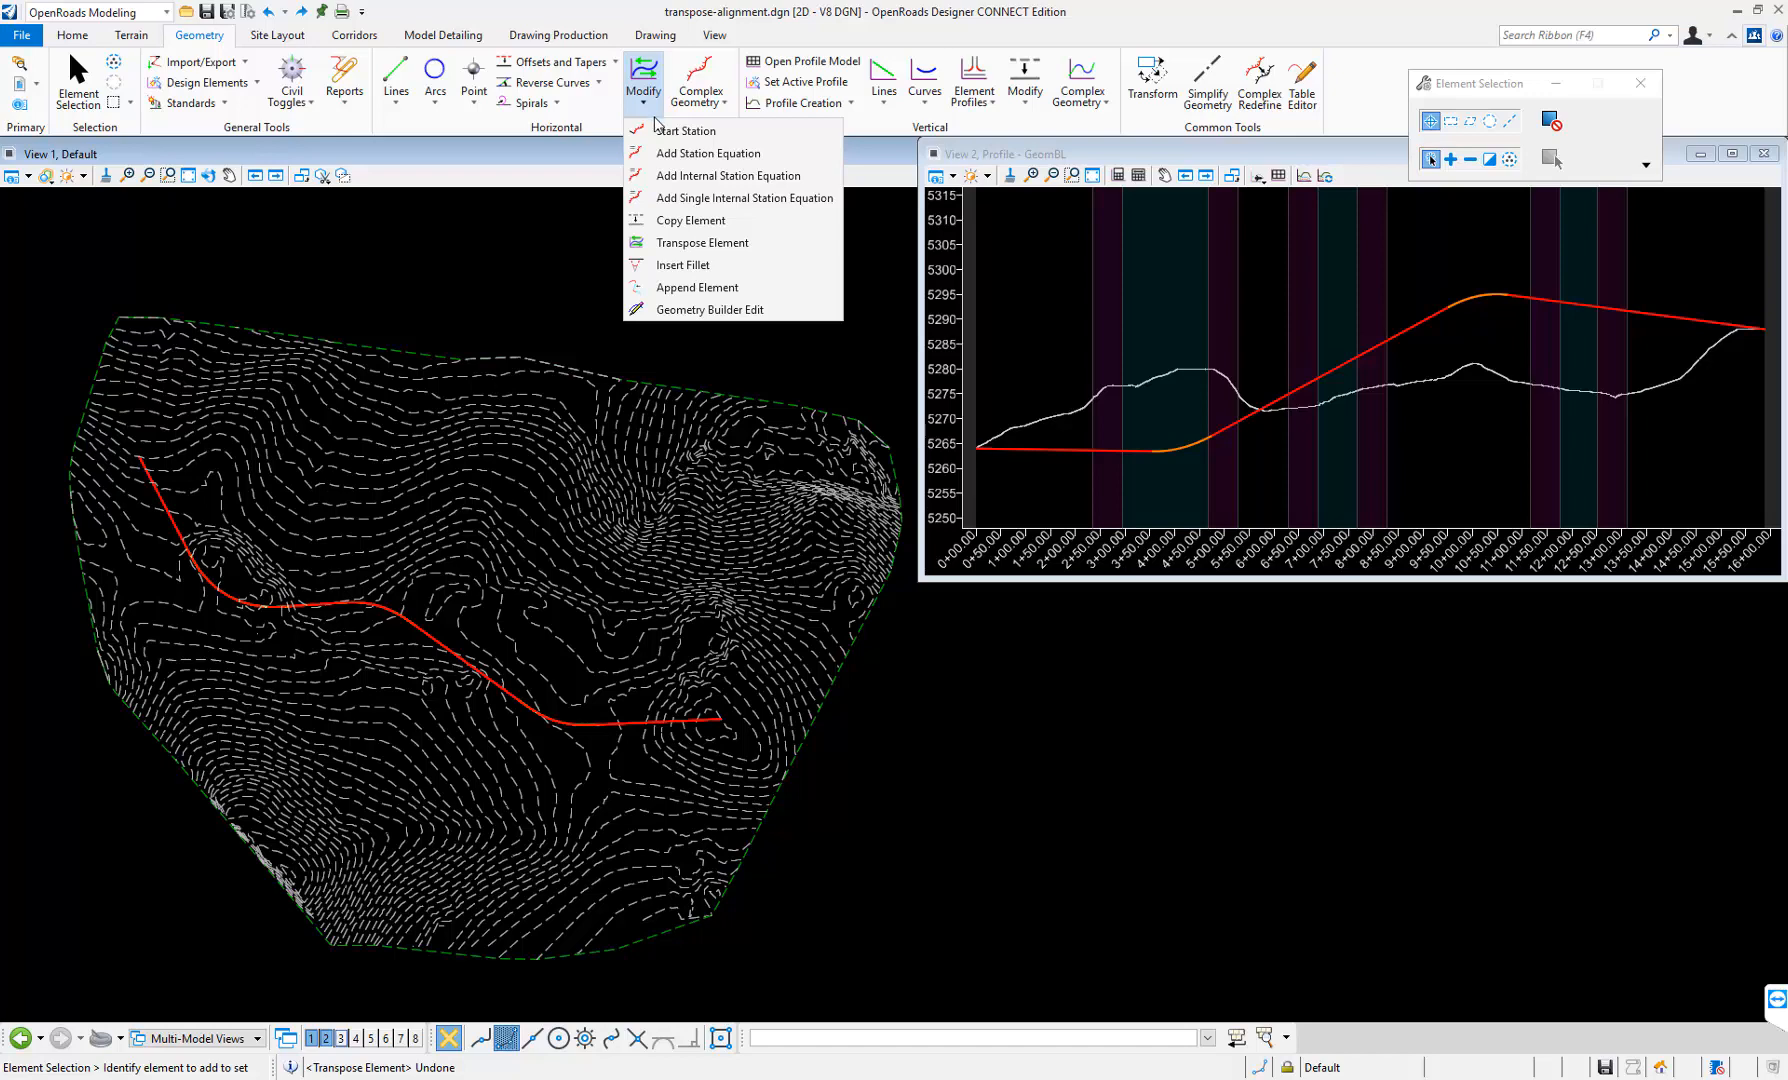
mouse_move(700, 242)
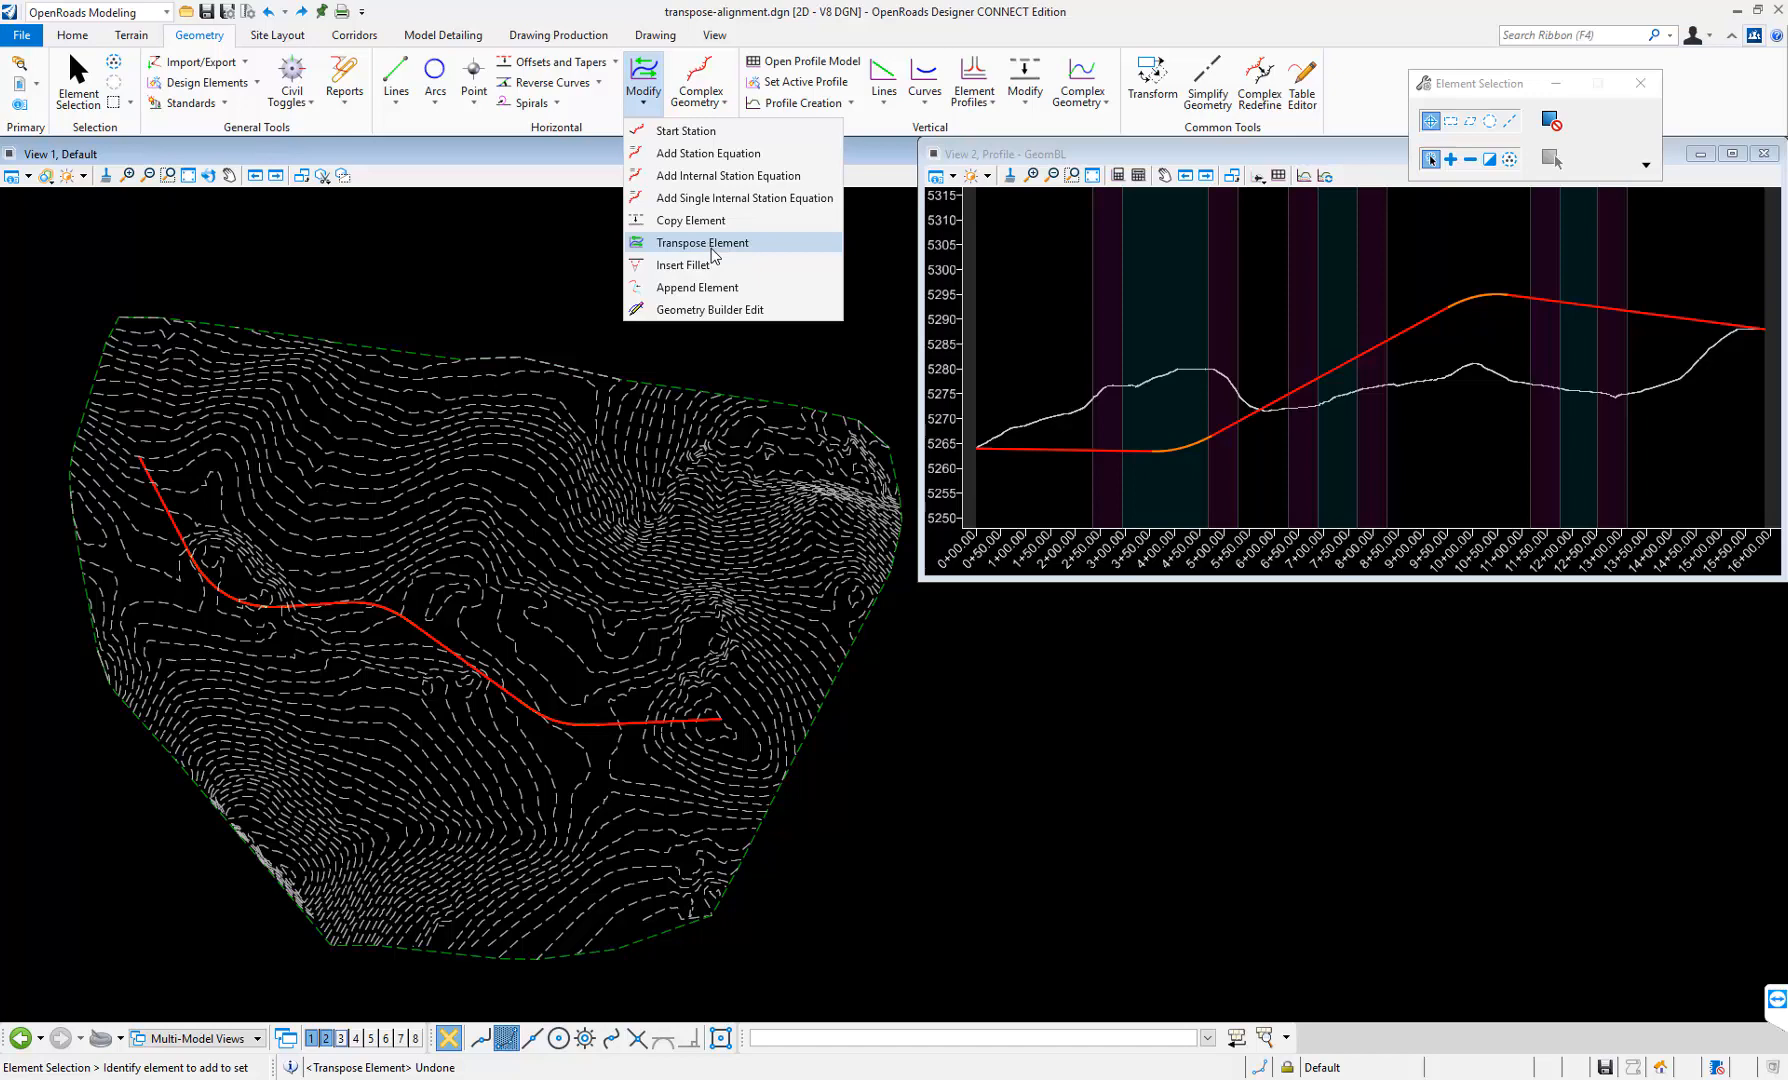
mouse_move(718, 256)
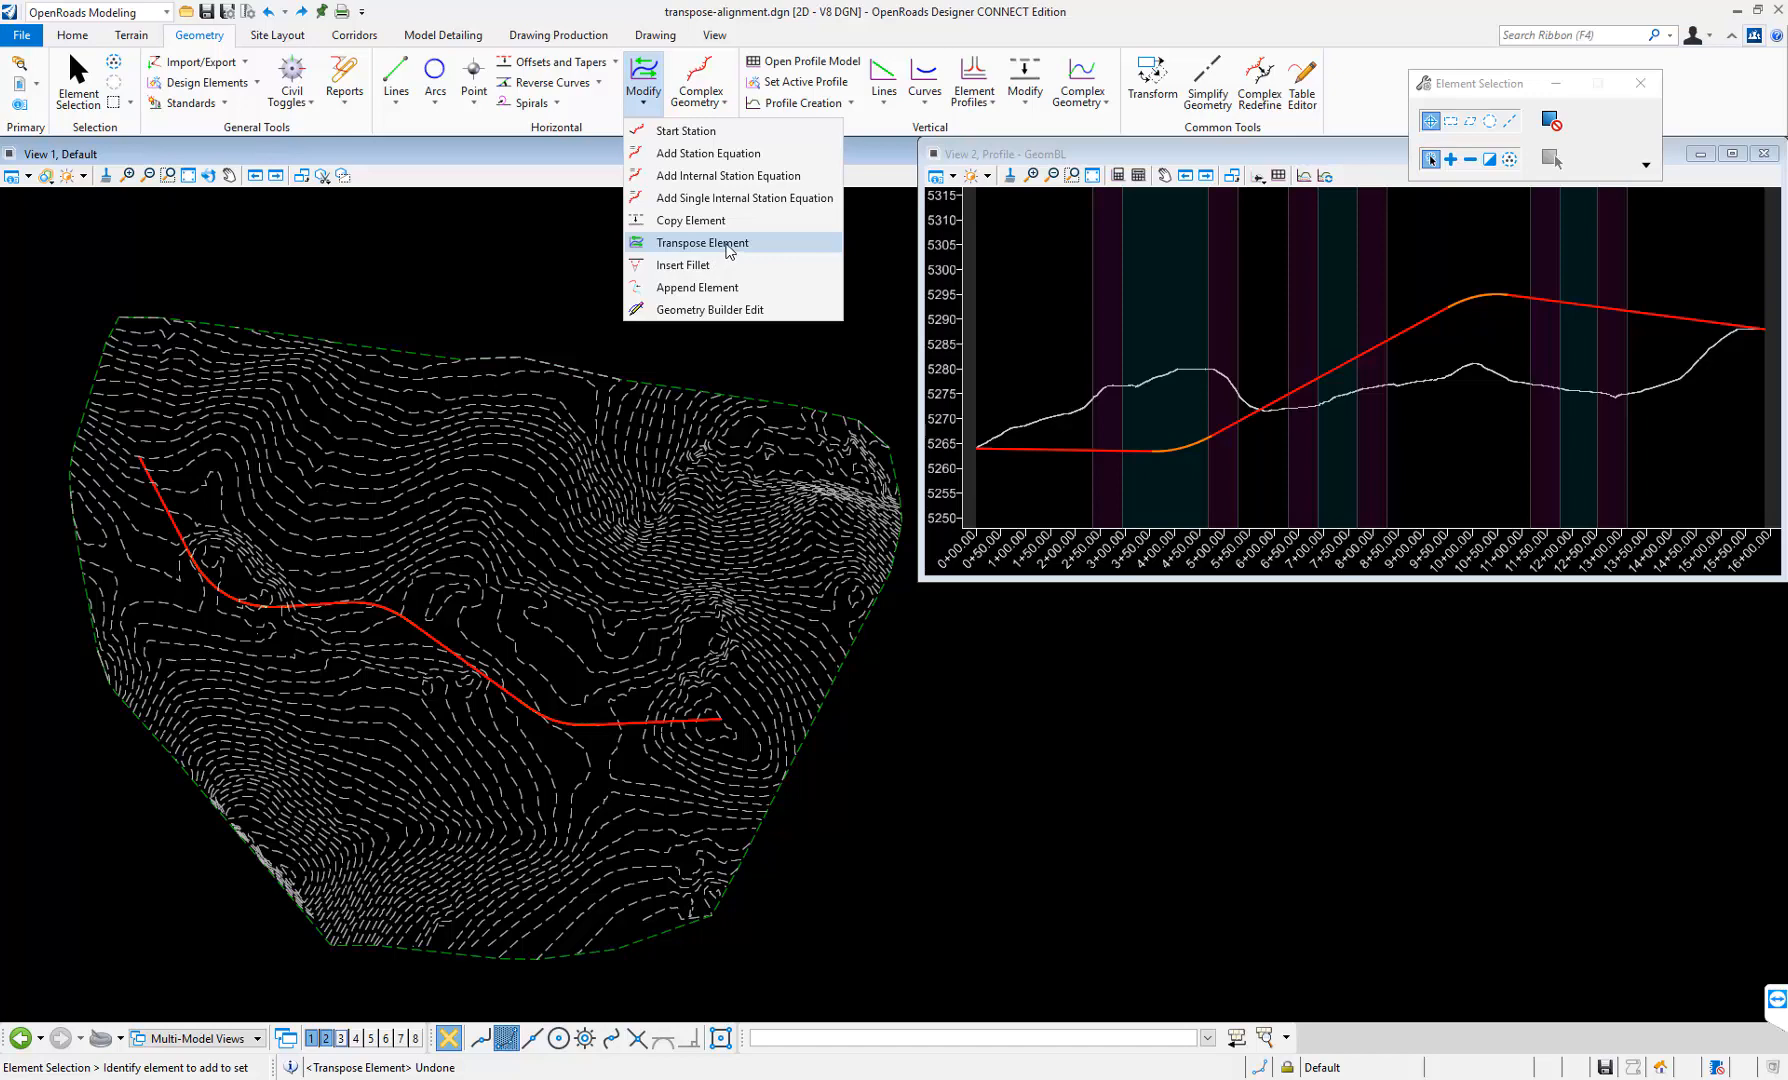
- Transpose the red alignment in View 1 to reverse its direction
click(700, 242)
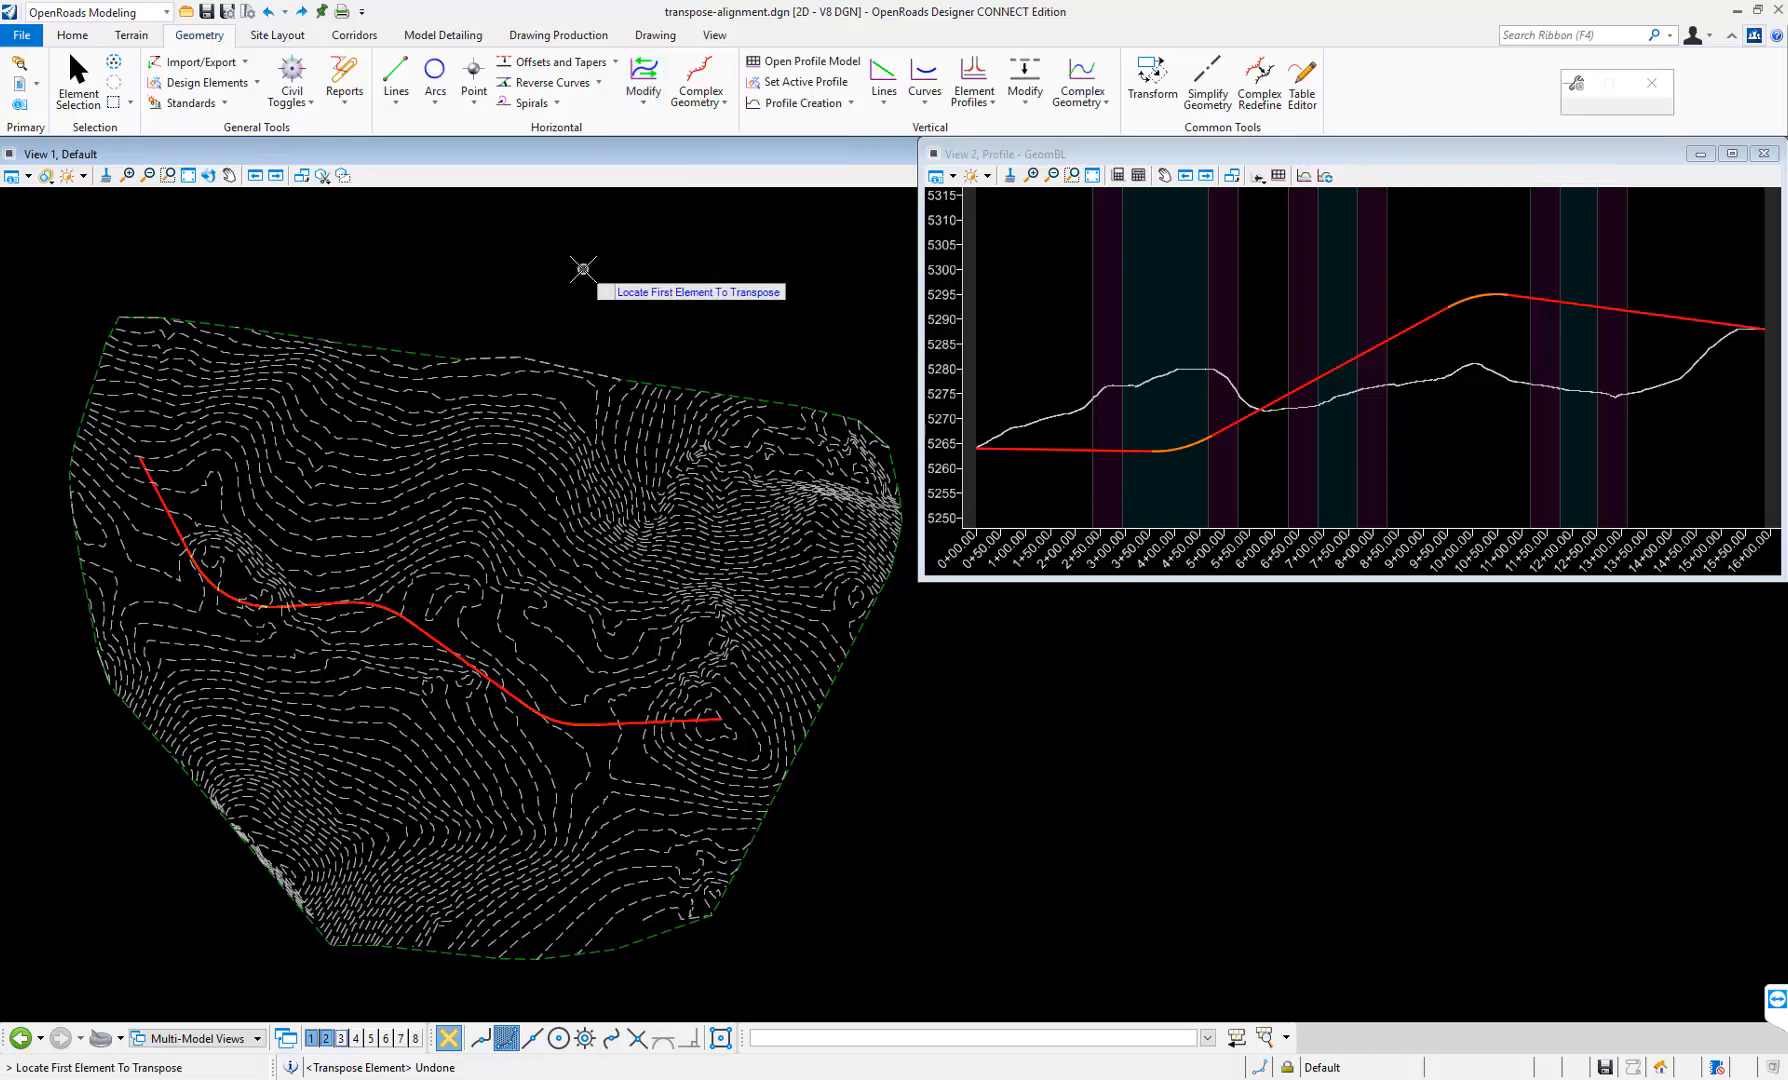
mouse_move(574, 266)
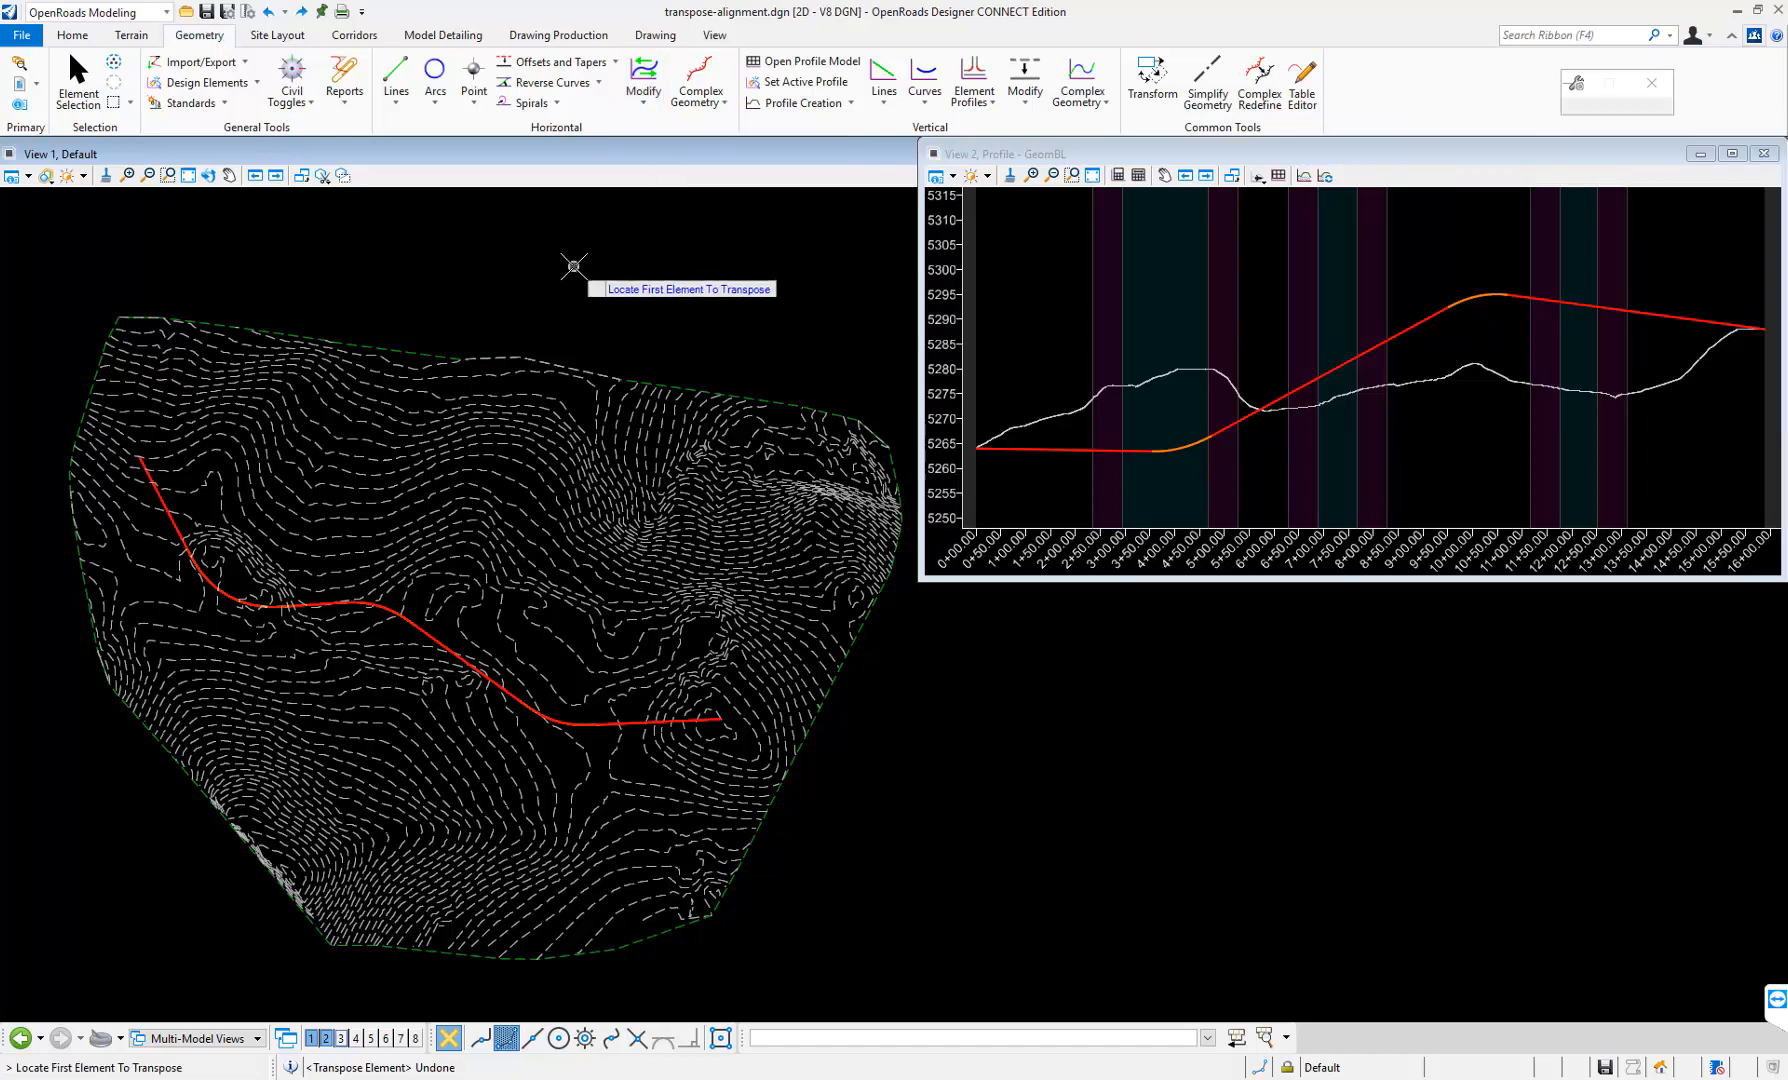
mouse_move(228, 594)
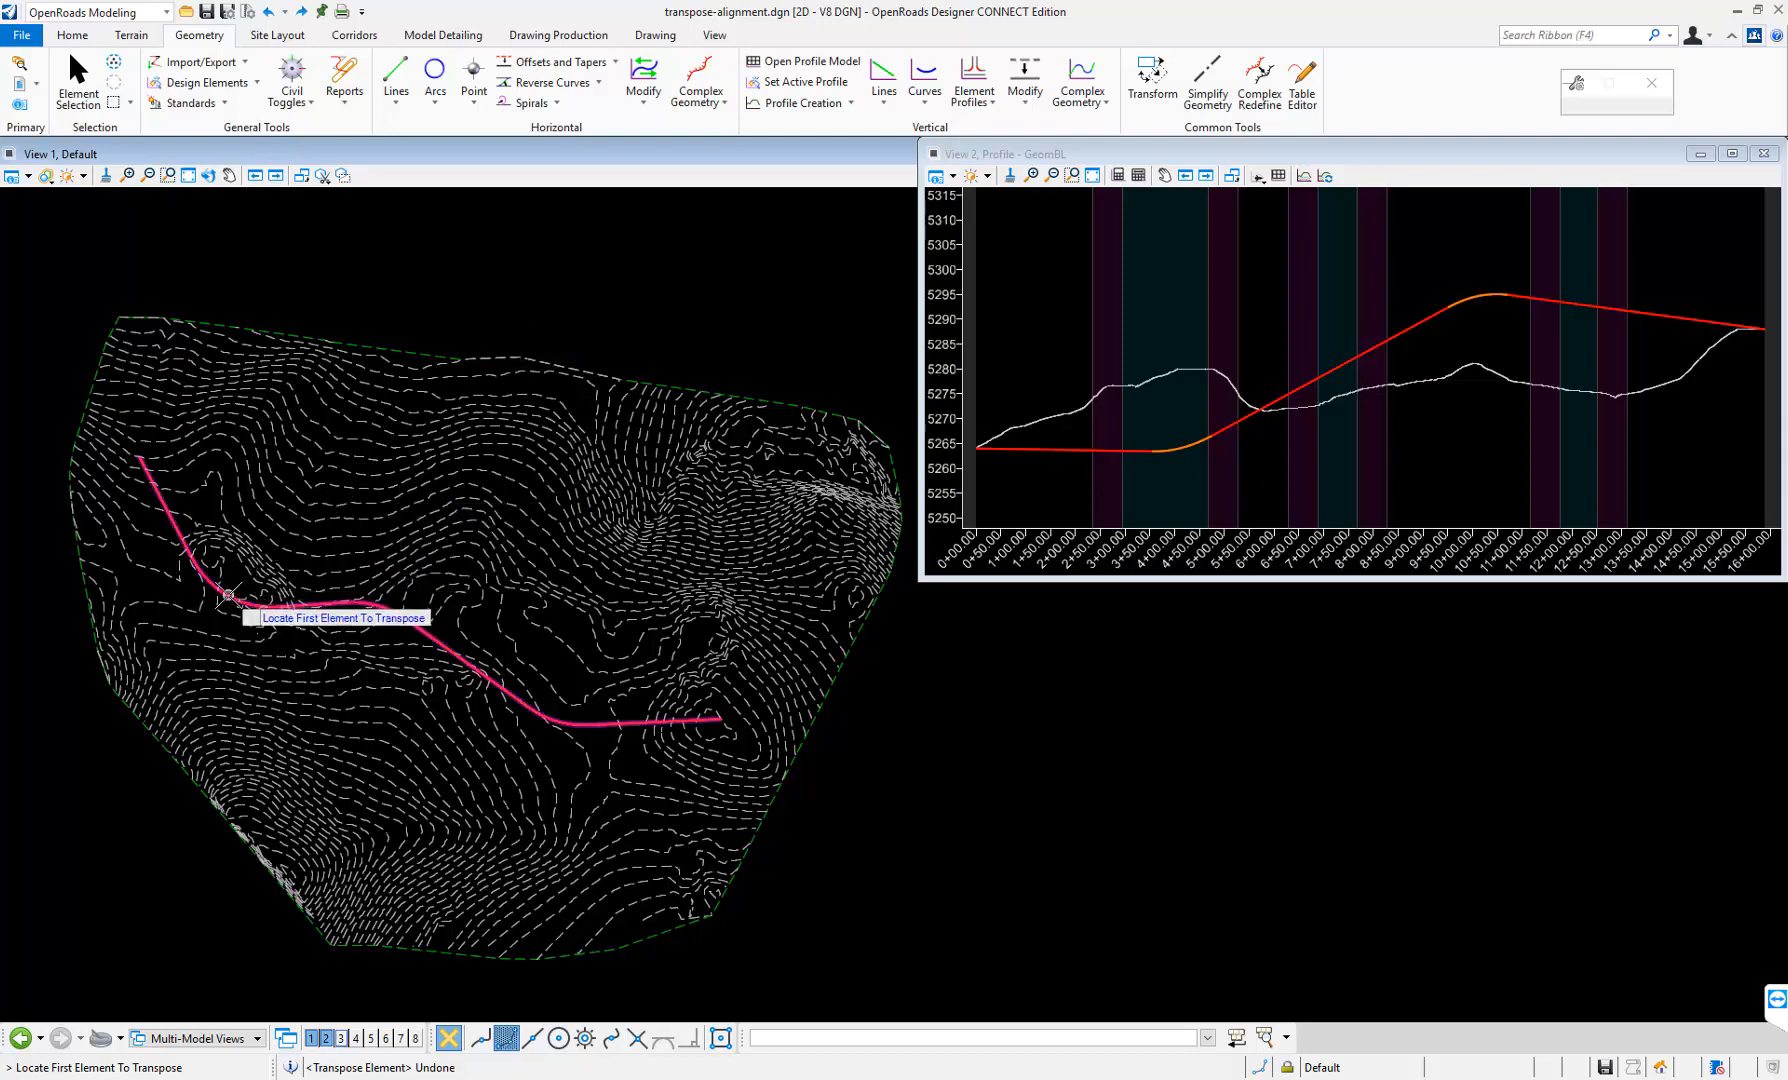
click(228, 594)
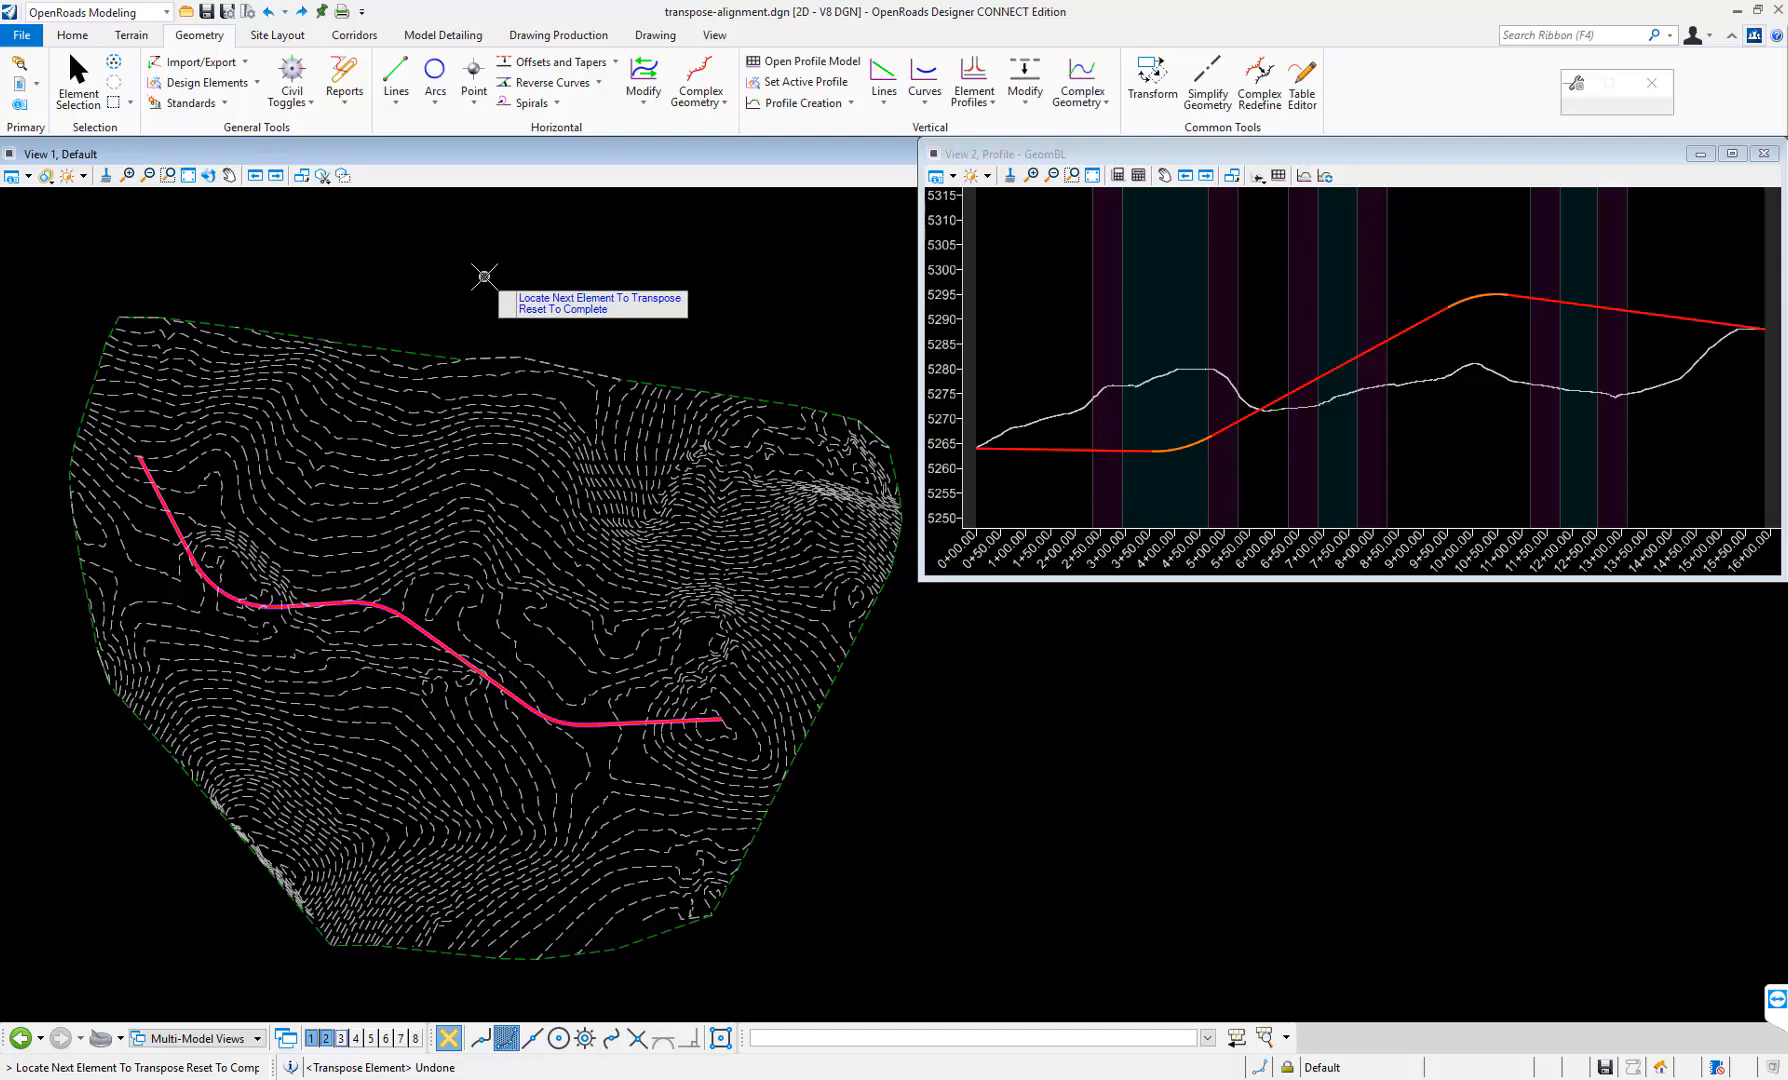
mouse_move(496, 260)
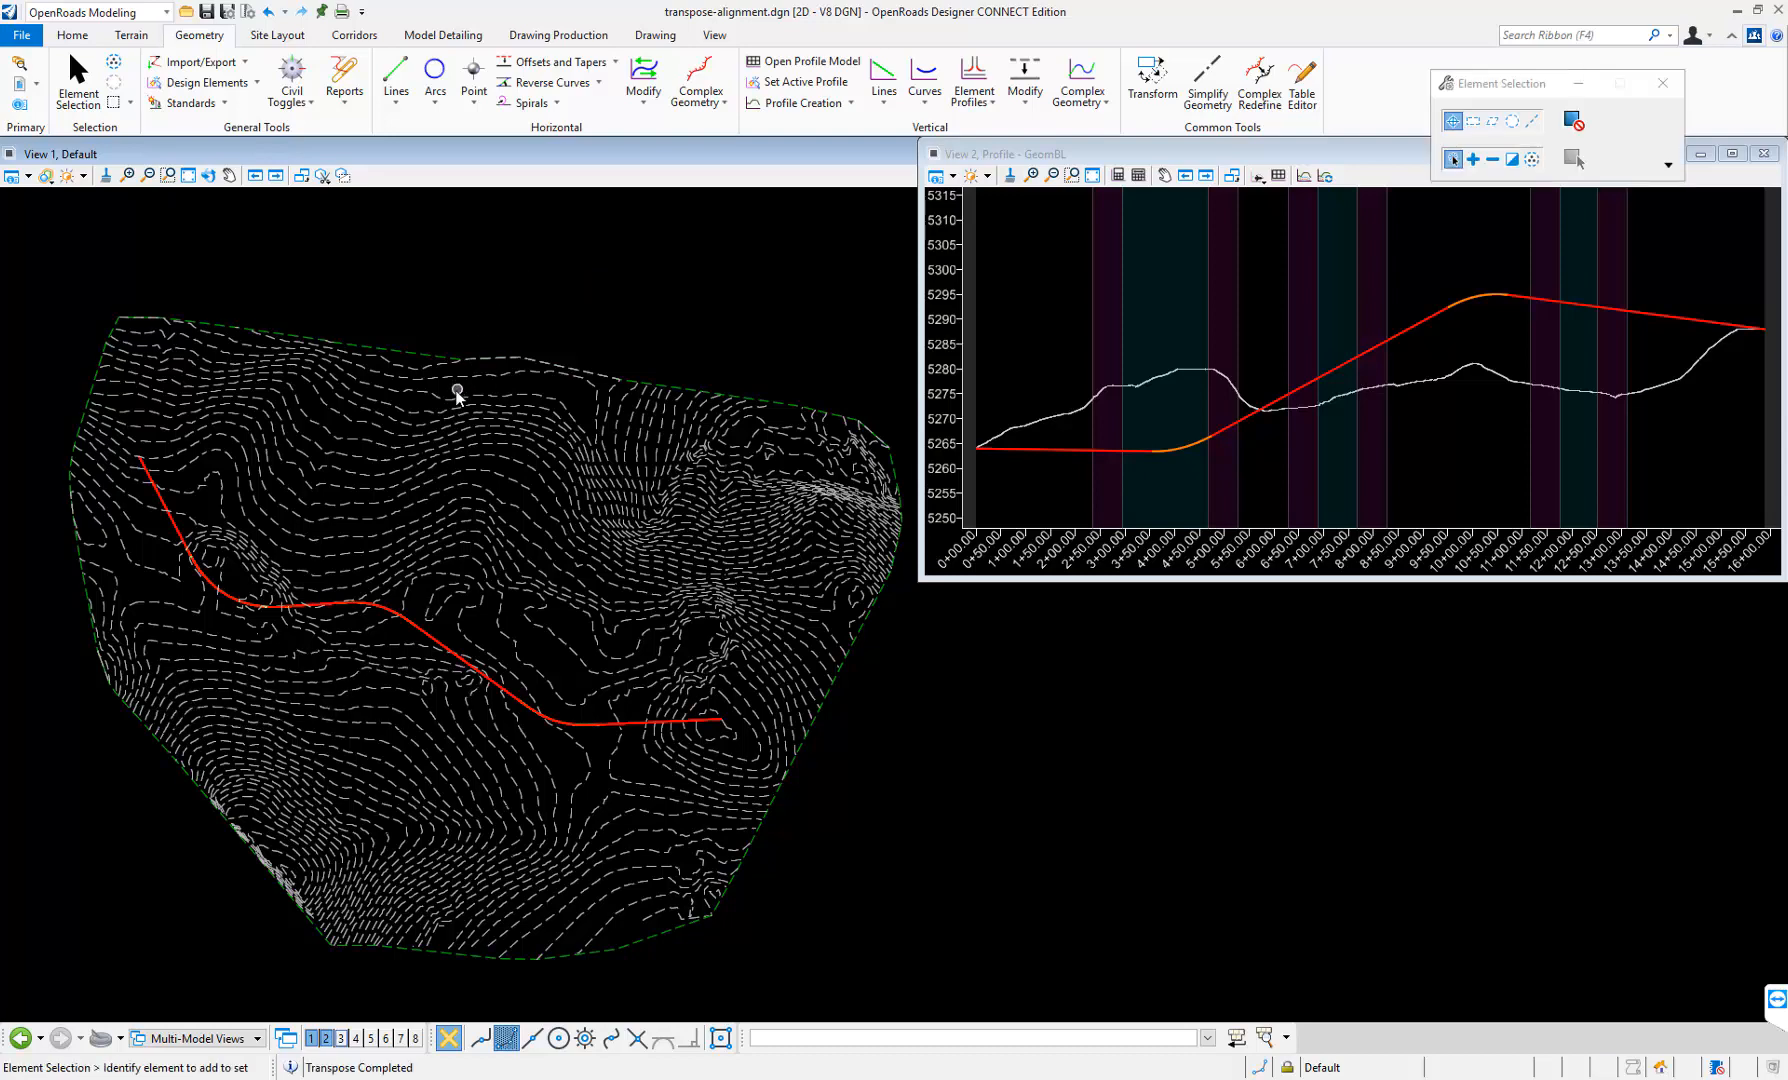
mouse_move(506, 298)
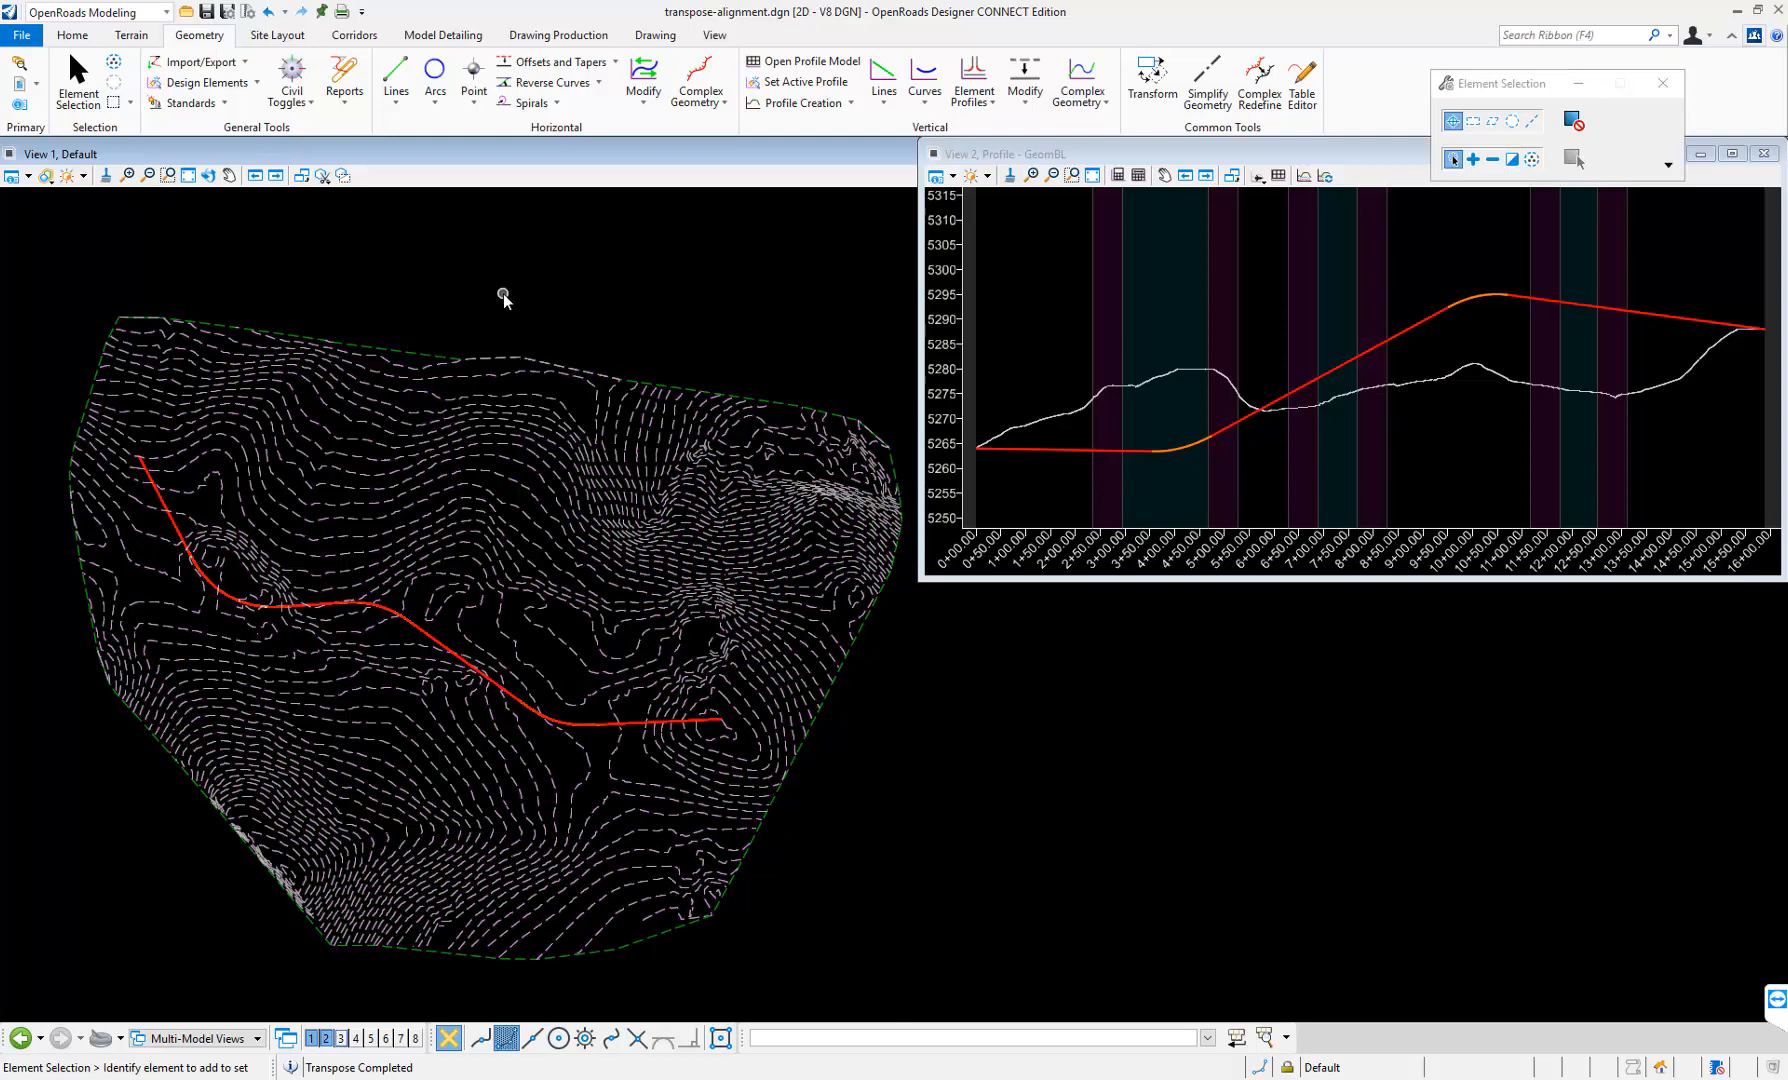
mouse_move(444, 286)
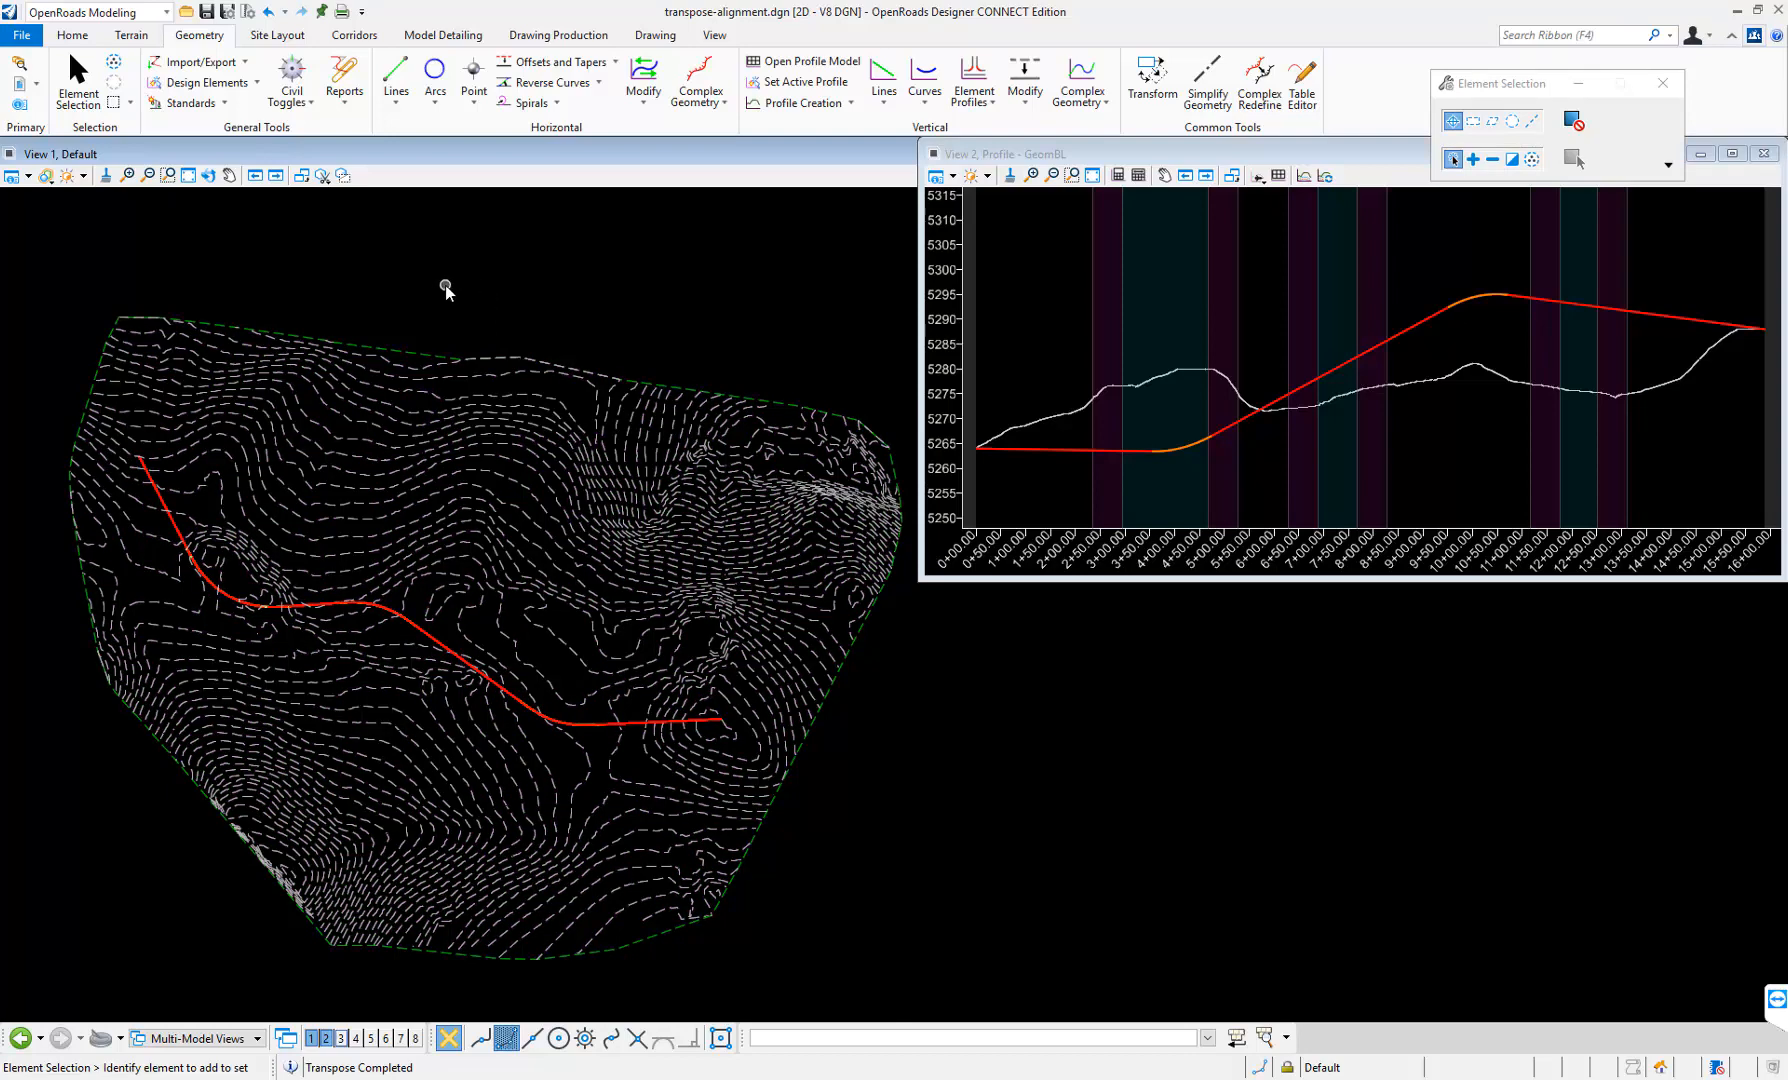
- Start Open Profile Model for the reversed alignment GeomBL1
click(176, 530)
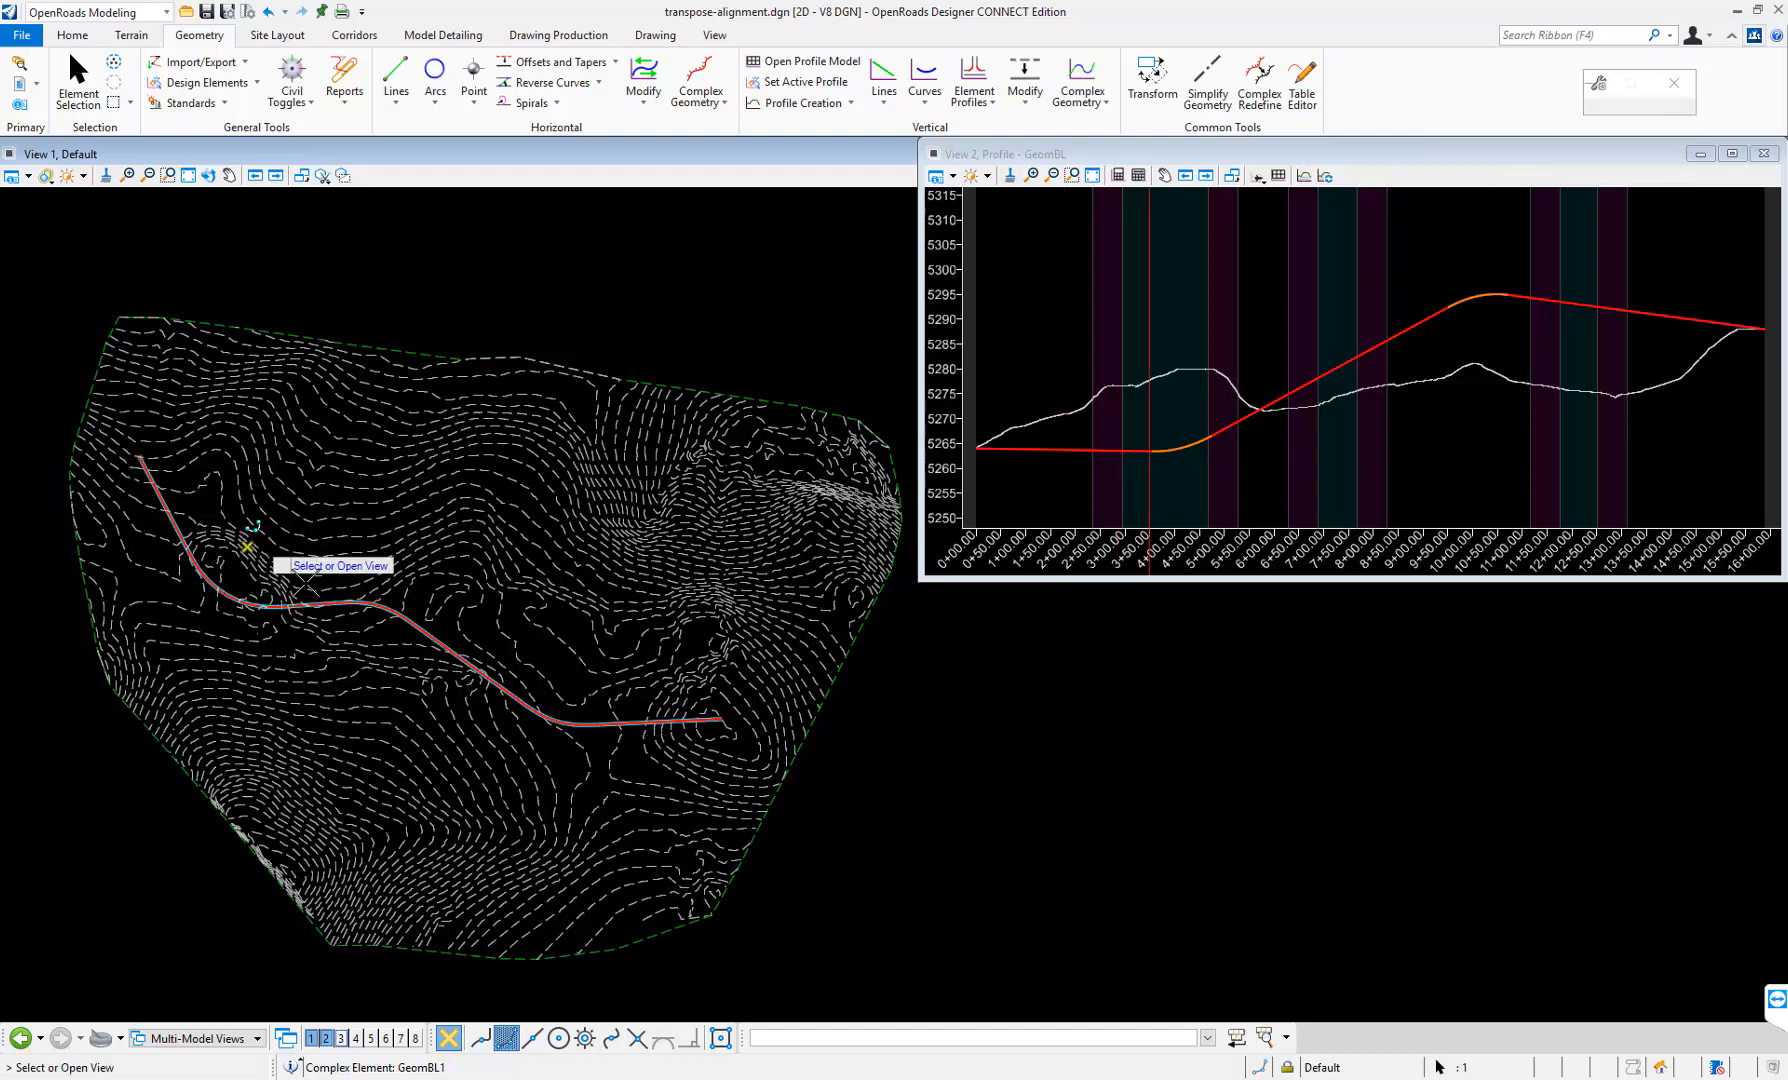
- Show GeomBL1's reversed profile in new View 3 below the original profile
click(340, 1038)
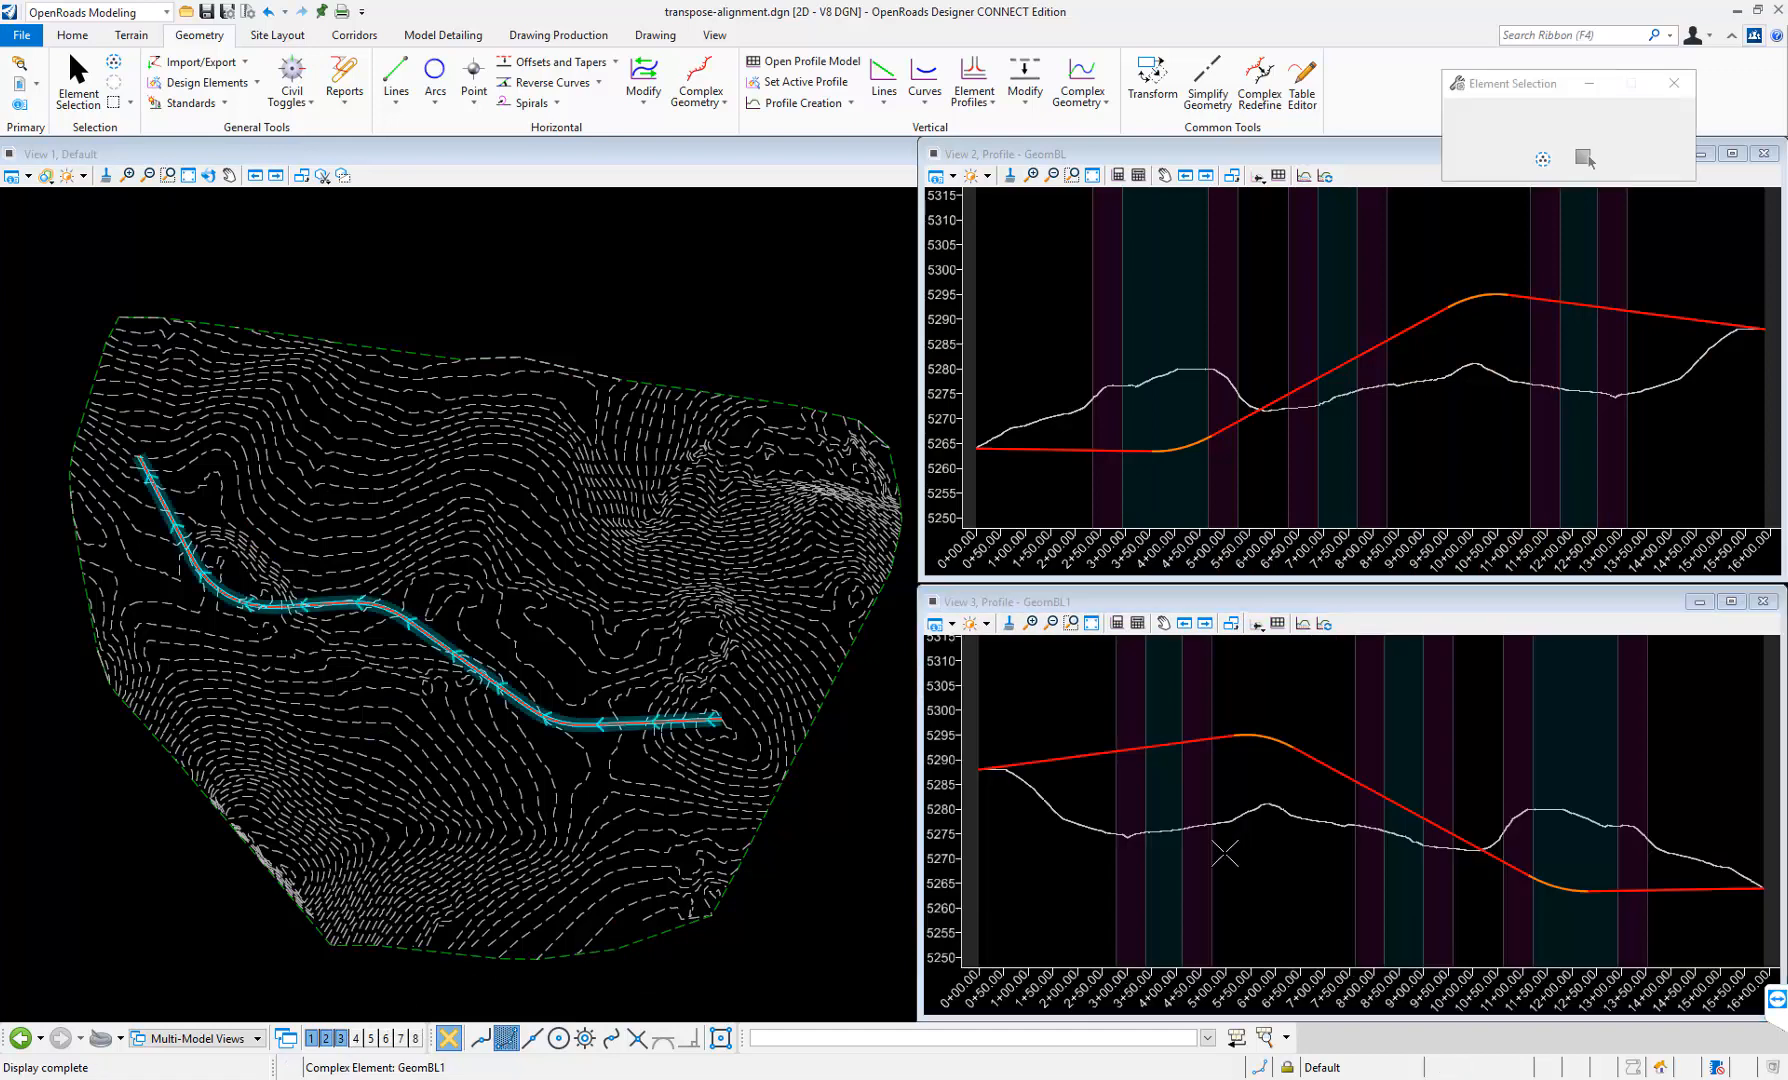
click(1212, 736)
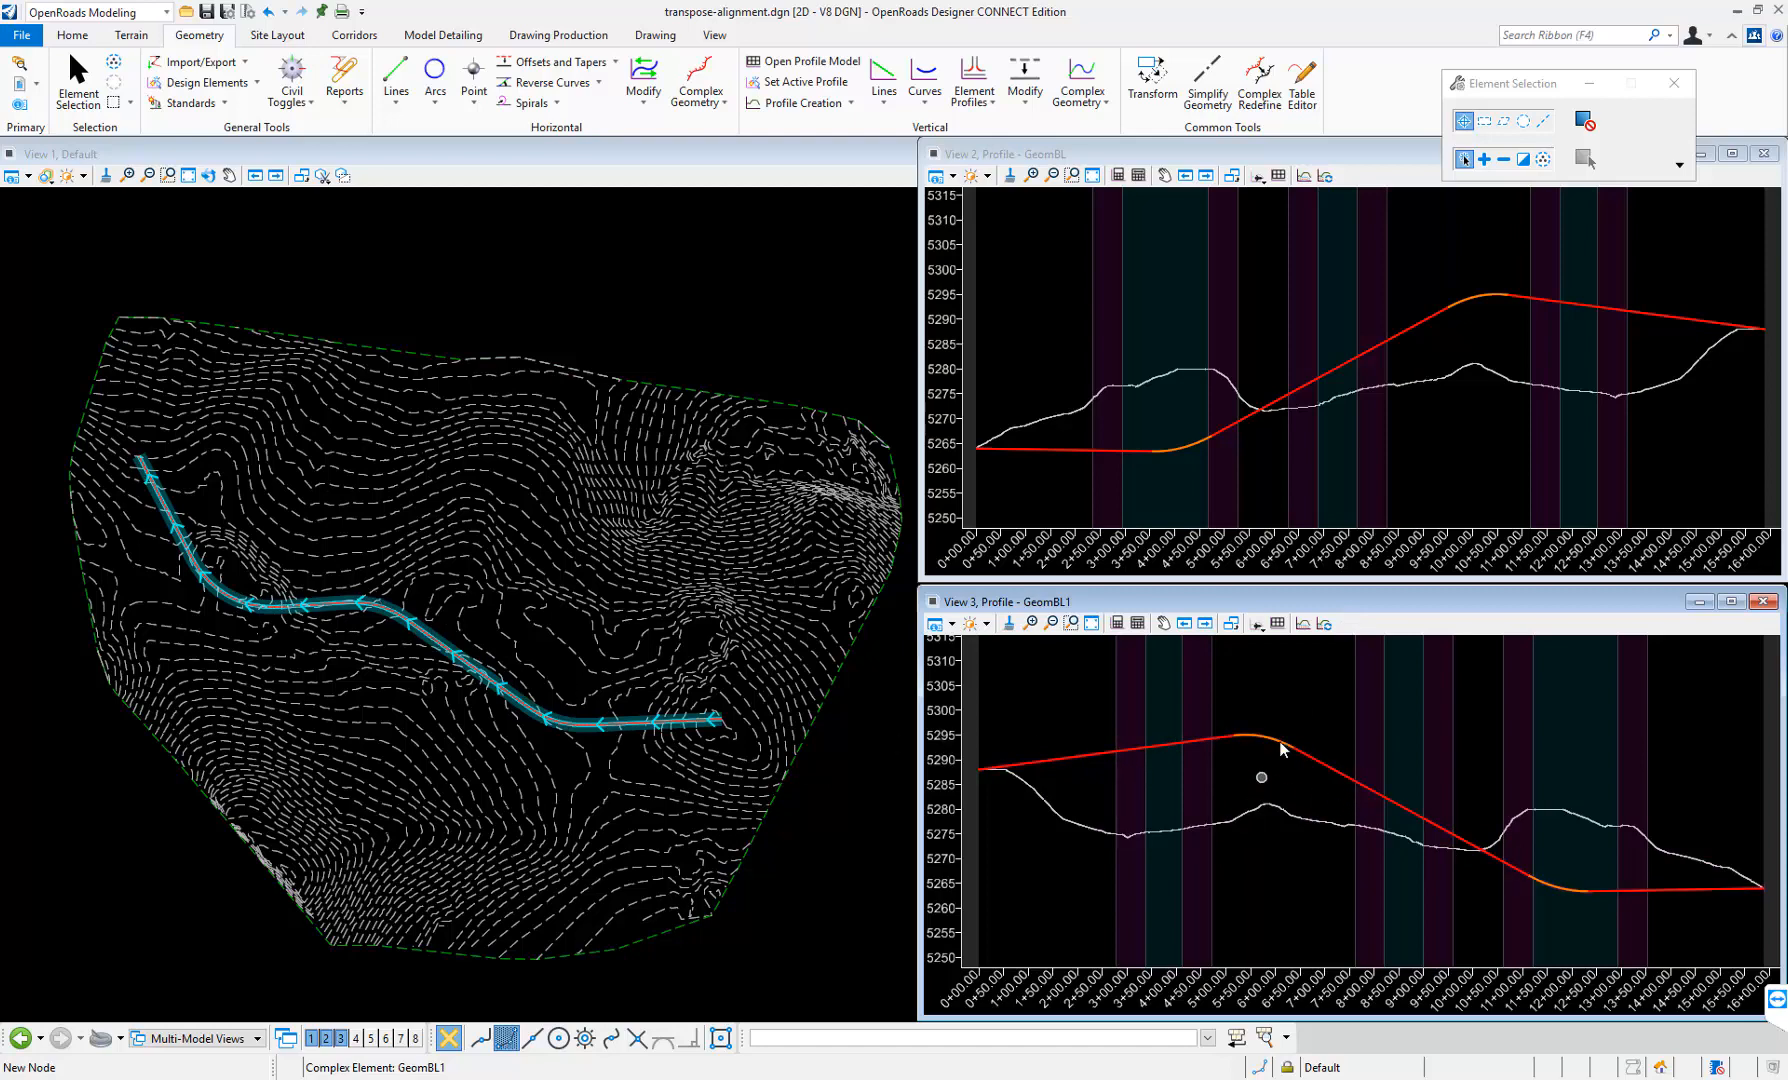
mouse_move(1258, 662)
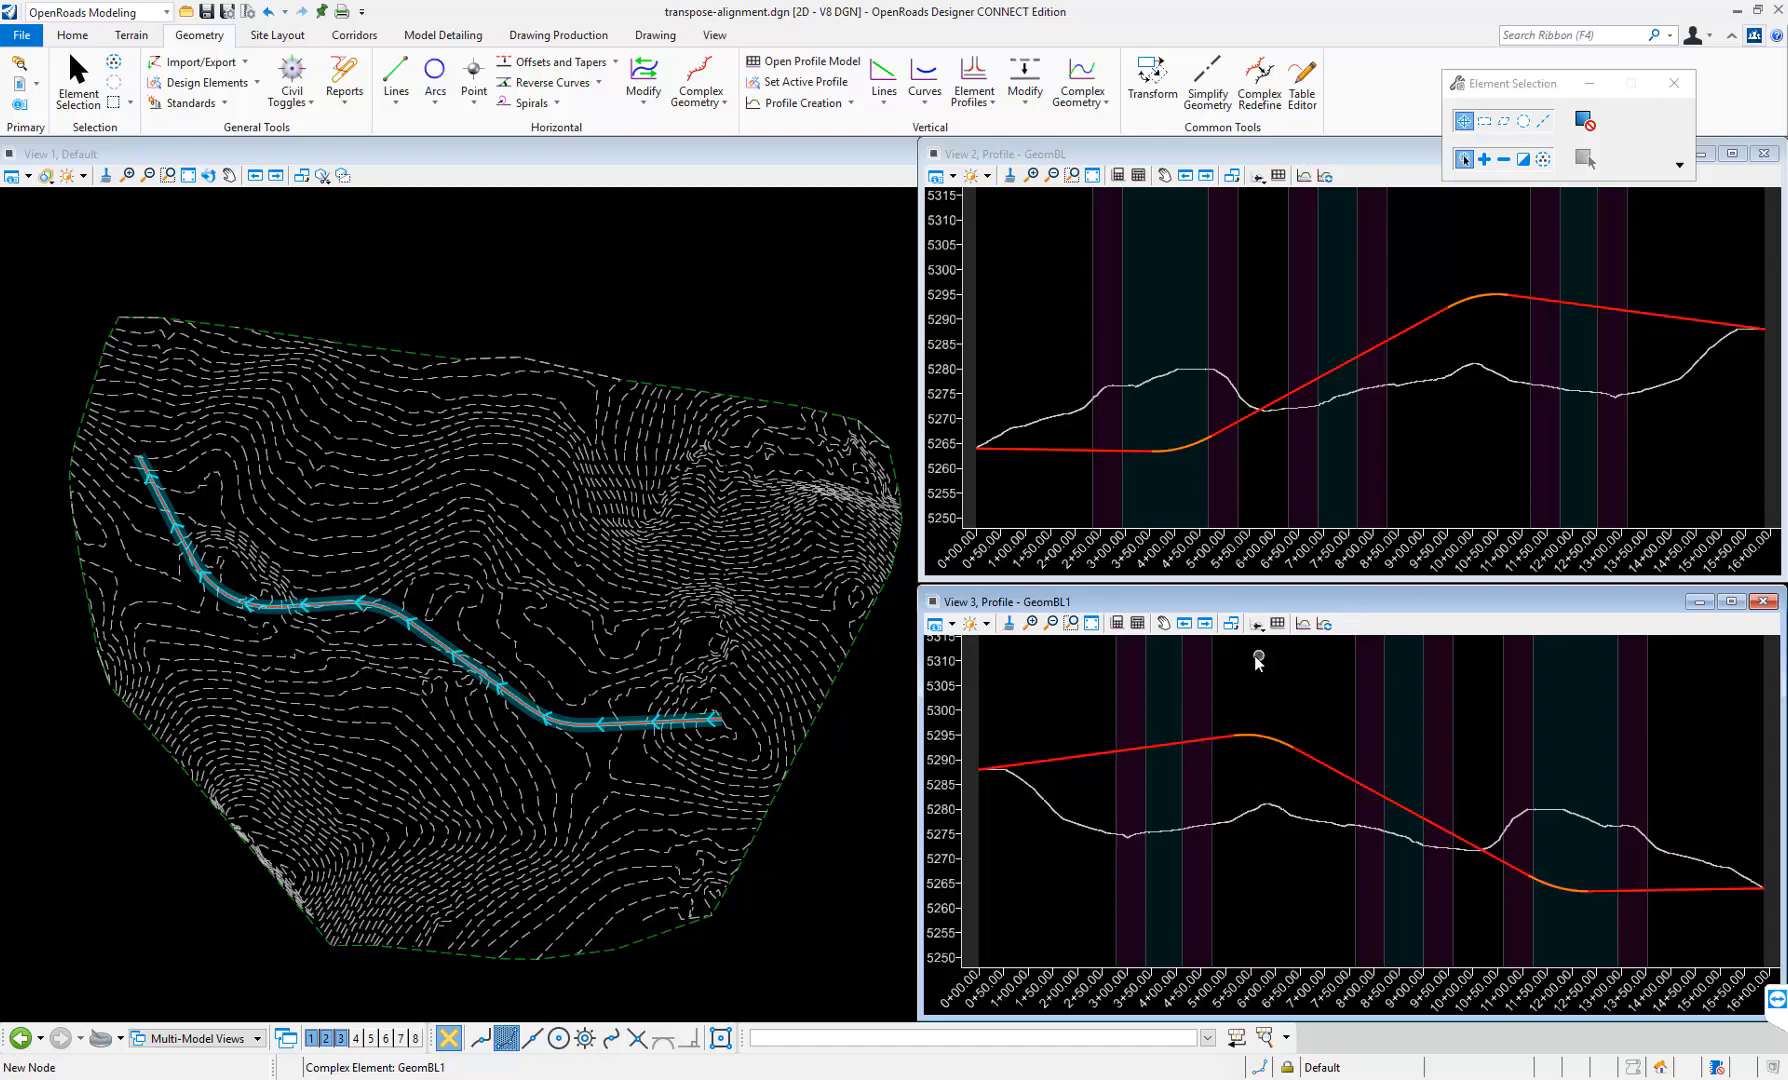